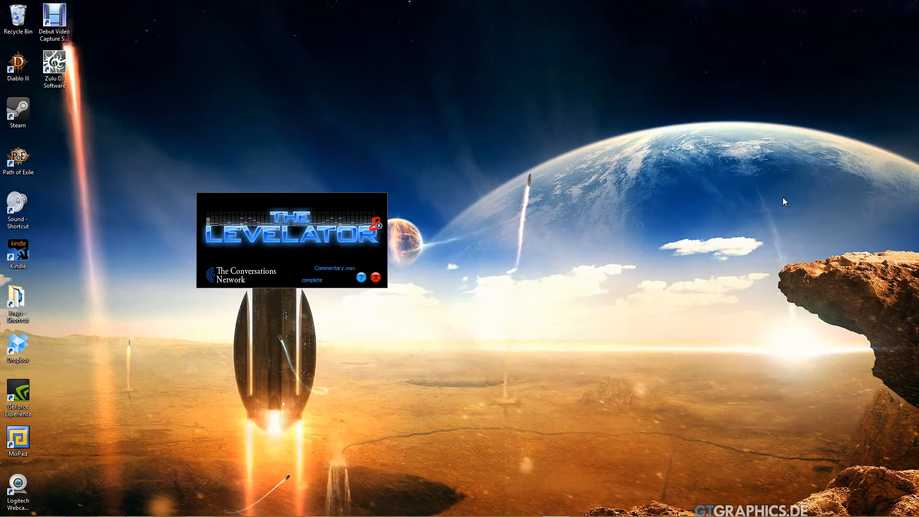
mouse_move(273, 199)
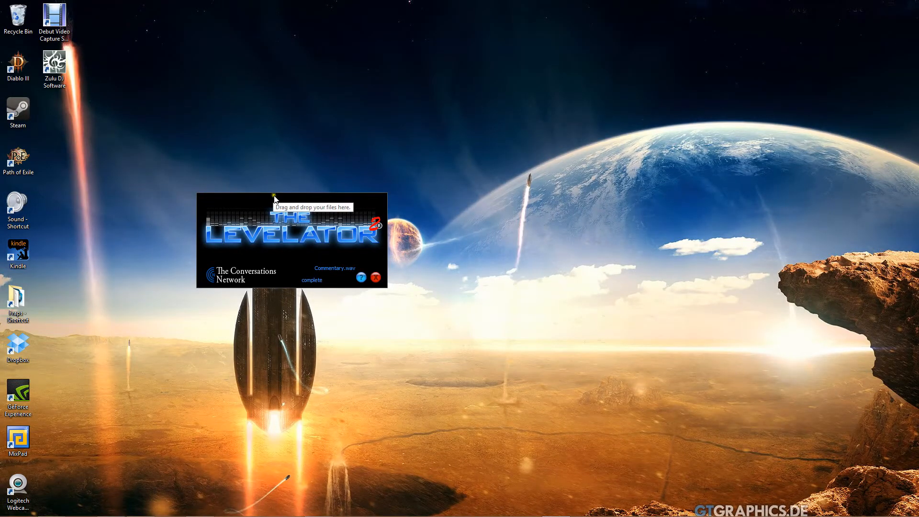
- Move The Levelator window, showing Commentary.wav complete, toward the centre of the desktop
drag(291, 205, 420, 178)
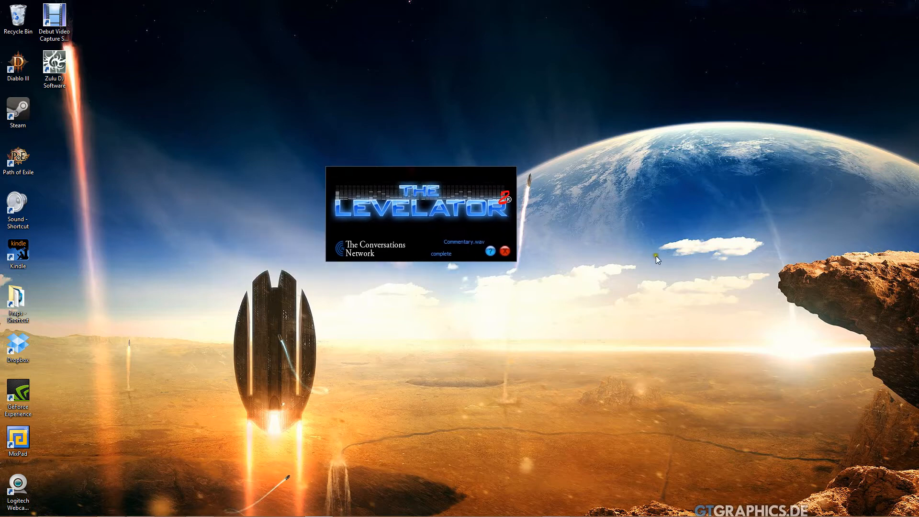
mouse_move(633, 261)
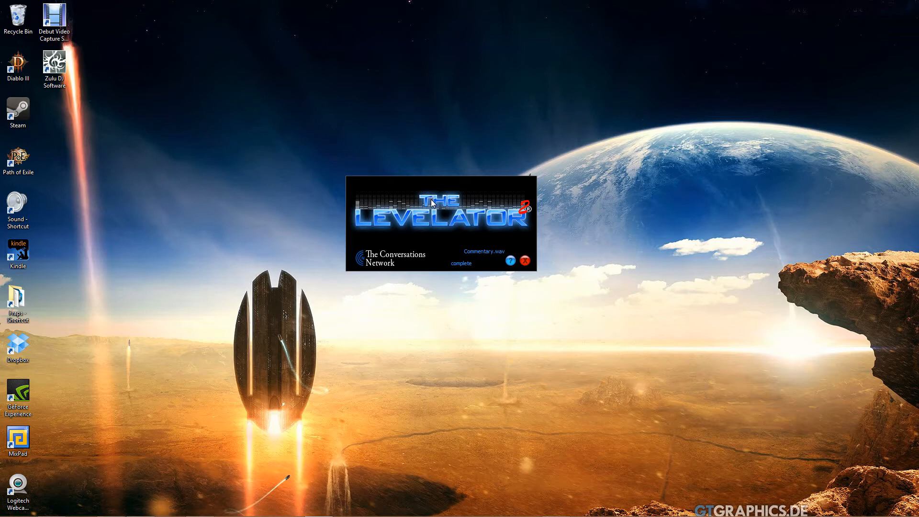
mouse_move(415, 225)
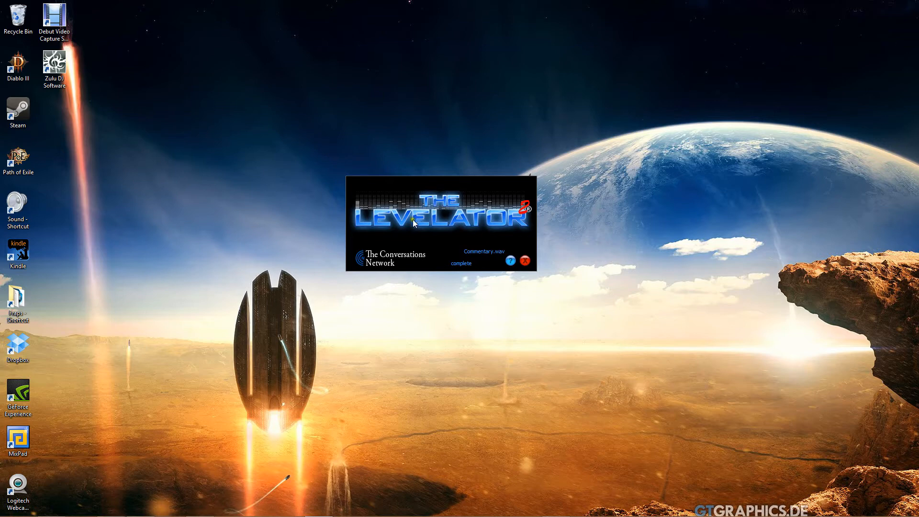
mouse_move(343, 424)
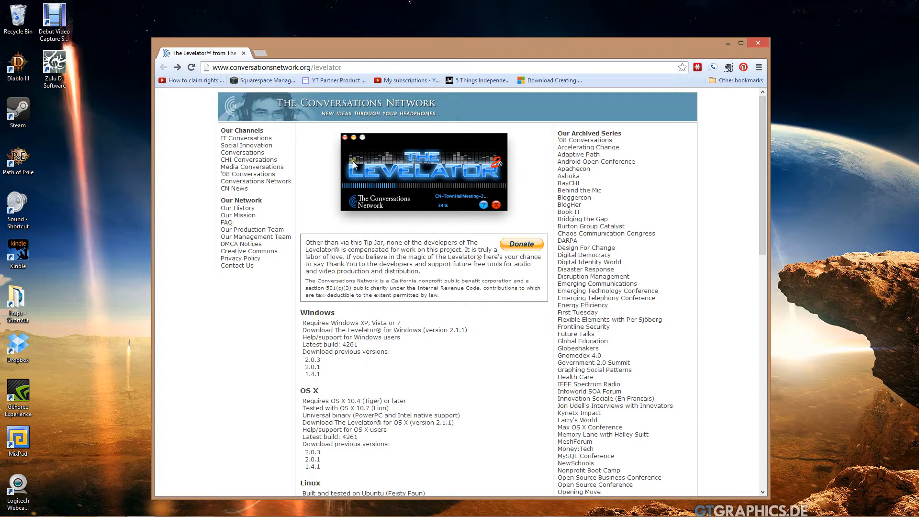
mouse_move(438, 259)
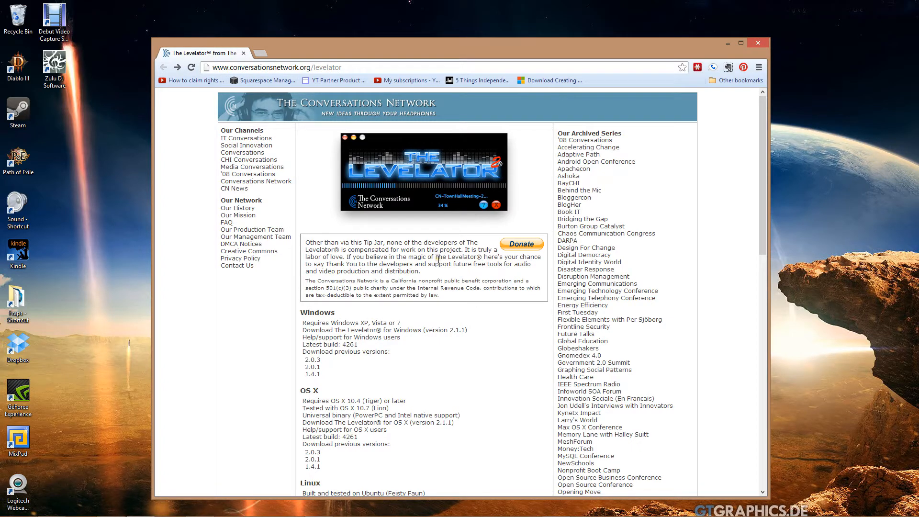
mouse_move(211, 67)
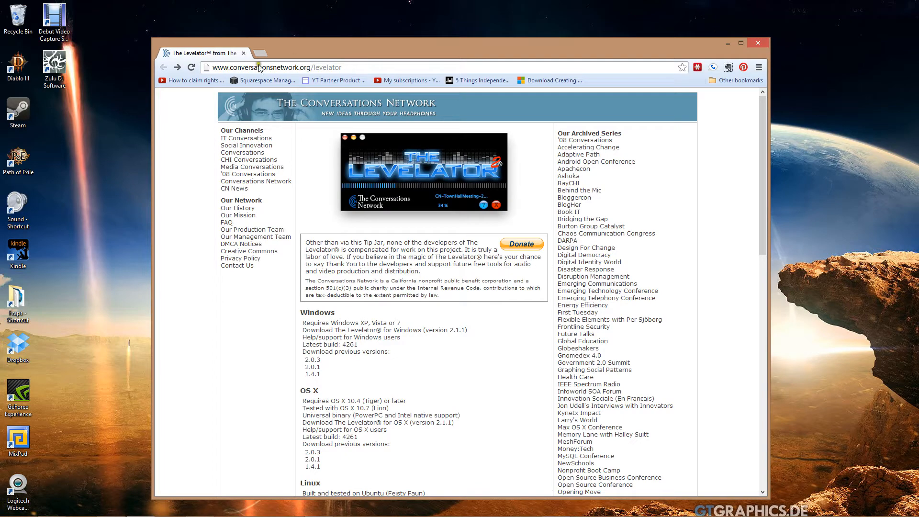
- Scroll through The Levelator download page on conversationsnetwork.org to read the platform details
scroll(down, 3)
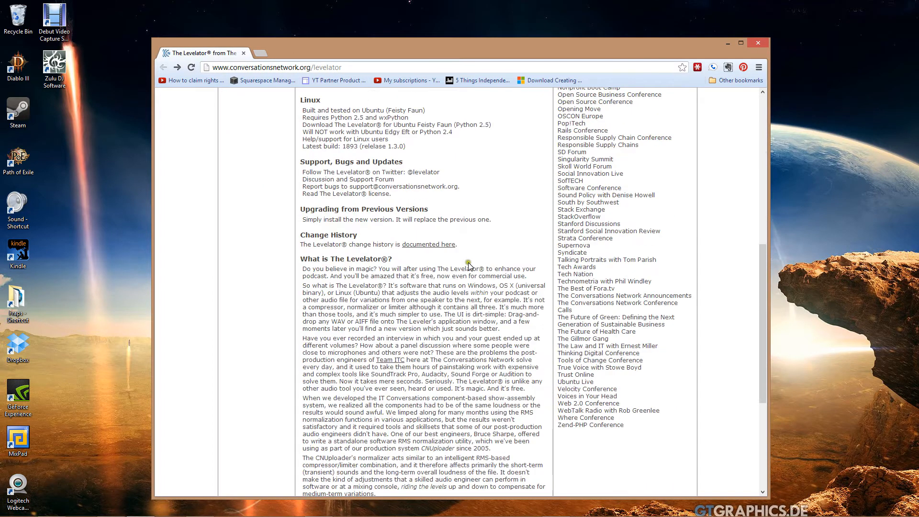
scroll(down, 3)
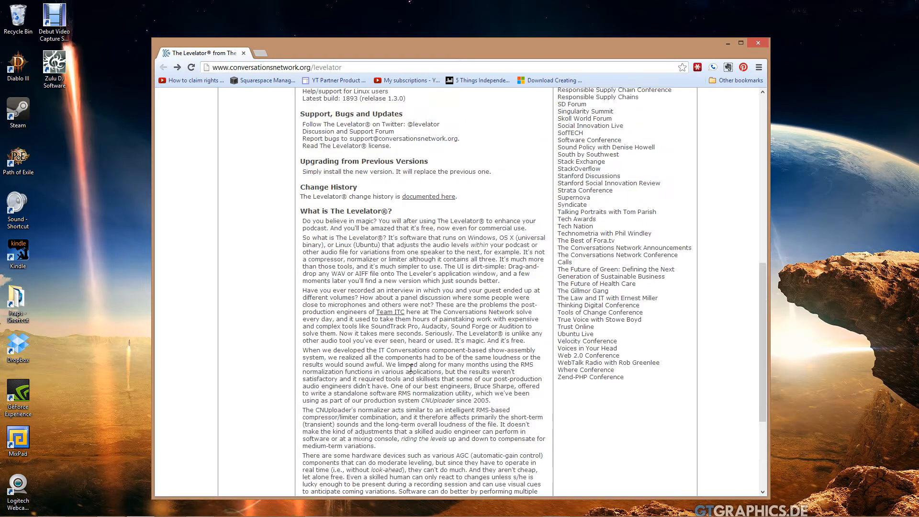
scroll(down, 3)
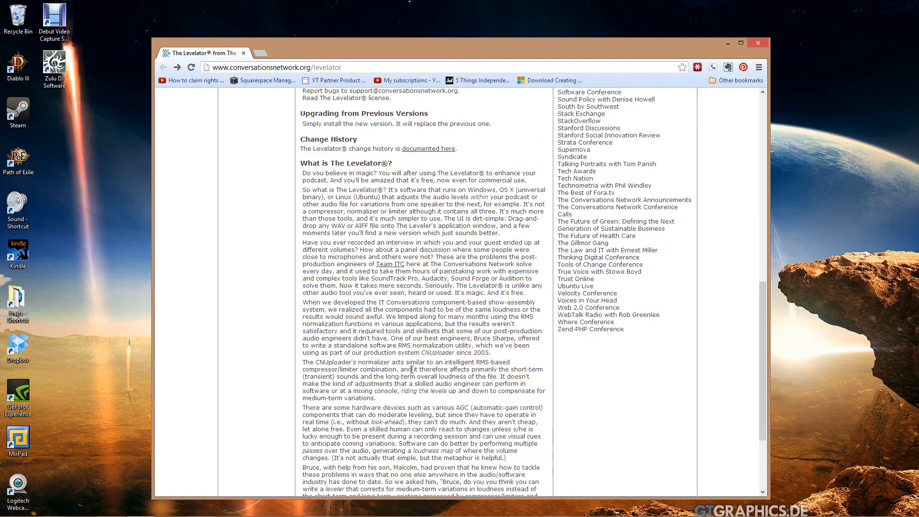
mouse_move(443, 387)
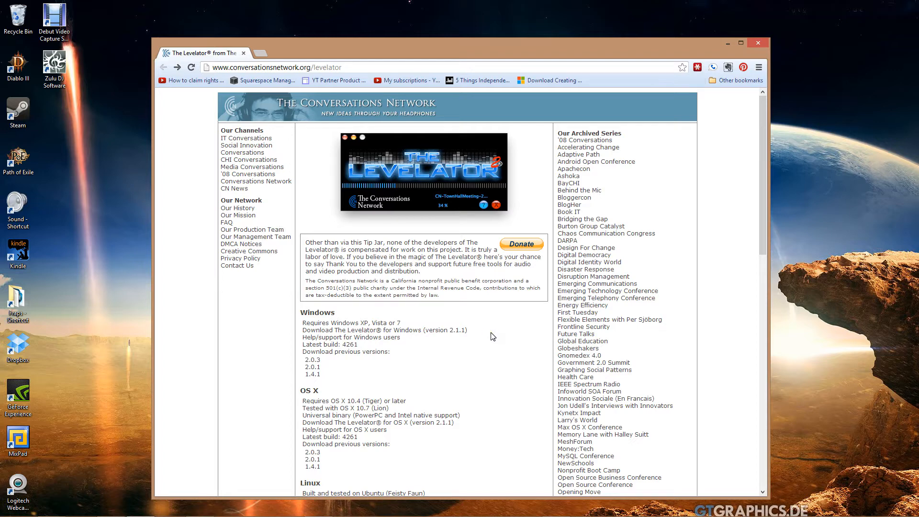
scroll(down, 3)
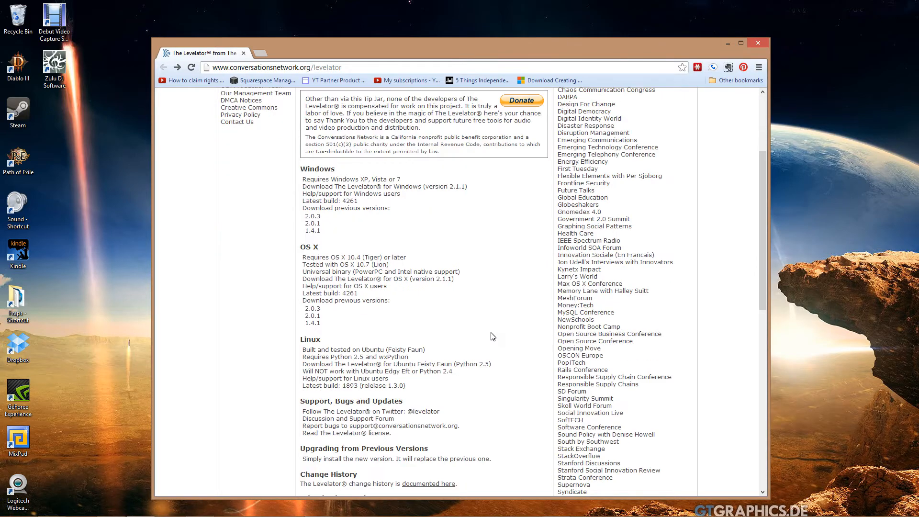
scroll(down, 3)
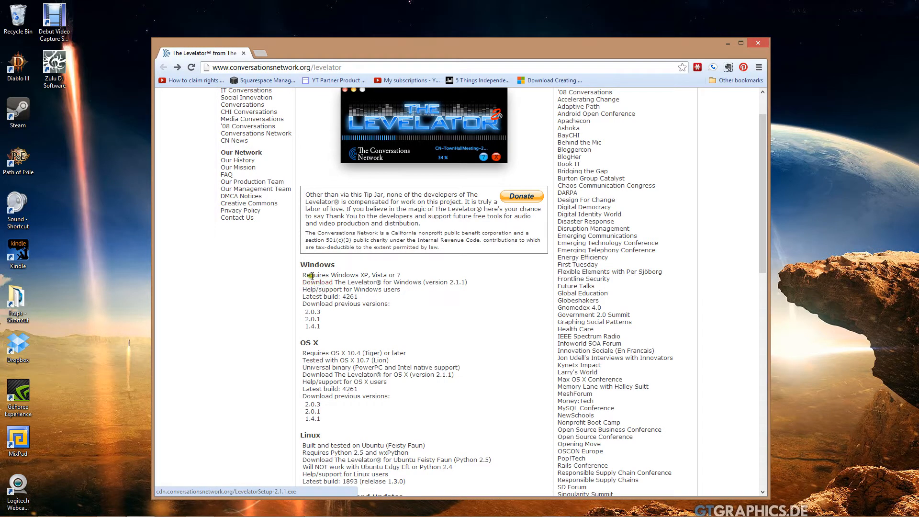
mouse_move(345, 360)
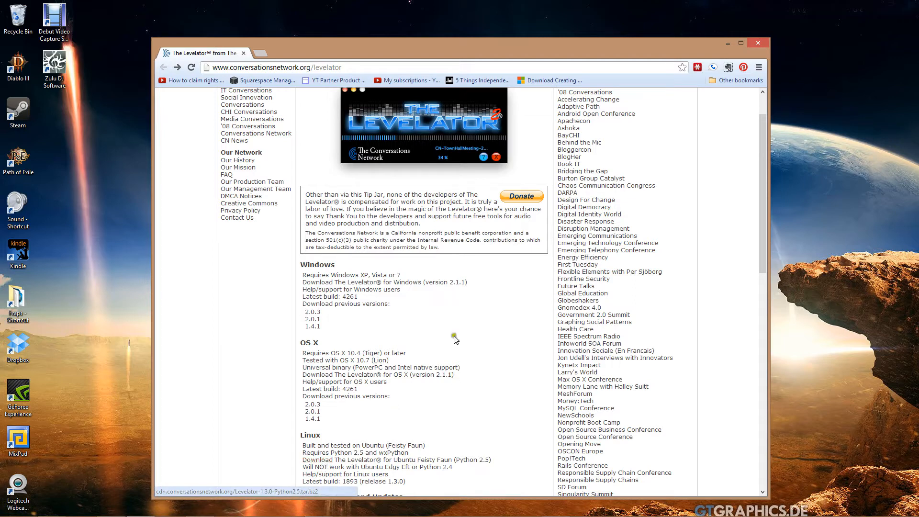
mouse_move(480, 343)
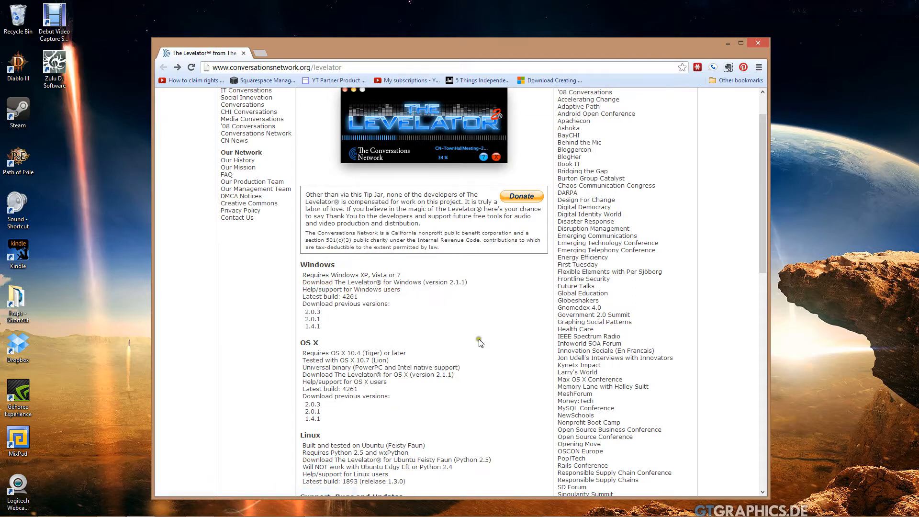
mouse_move(480, 342)
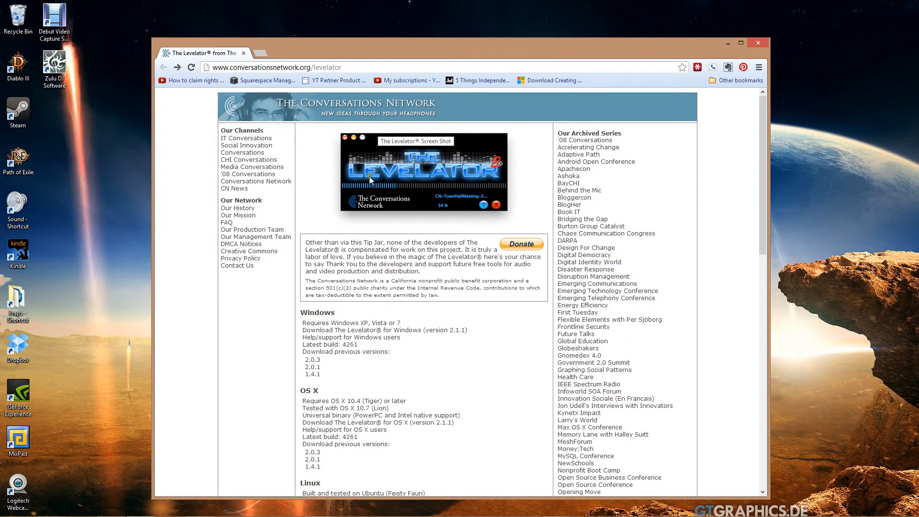
mouse_move(462, 343)
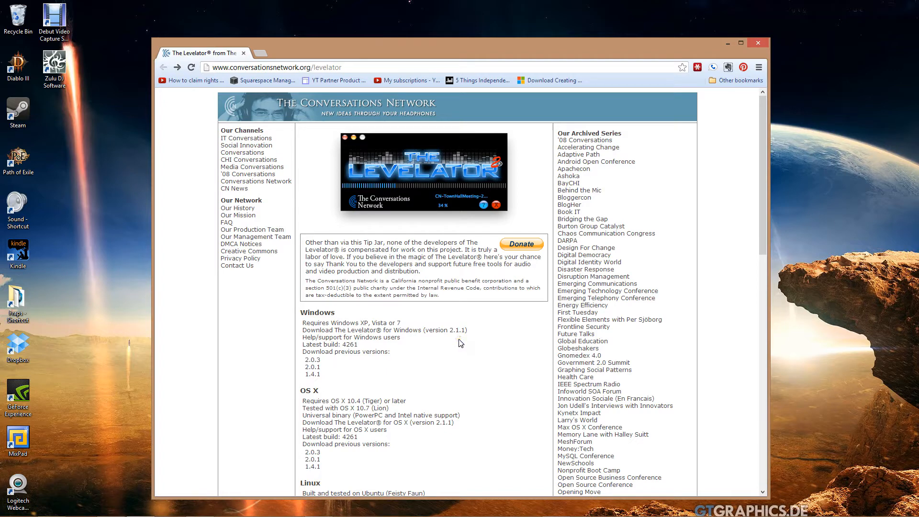
mouse_move(527, 236)
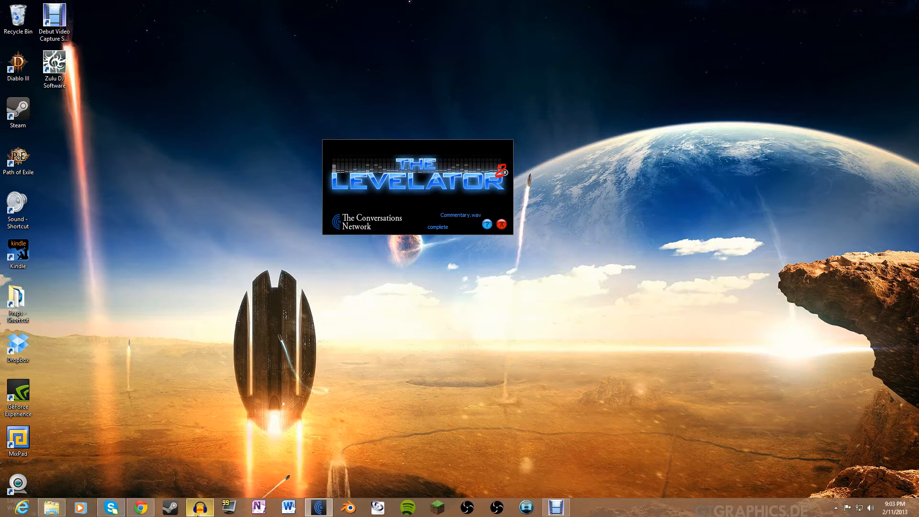
mouse_move(109, 507)
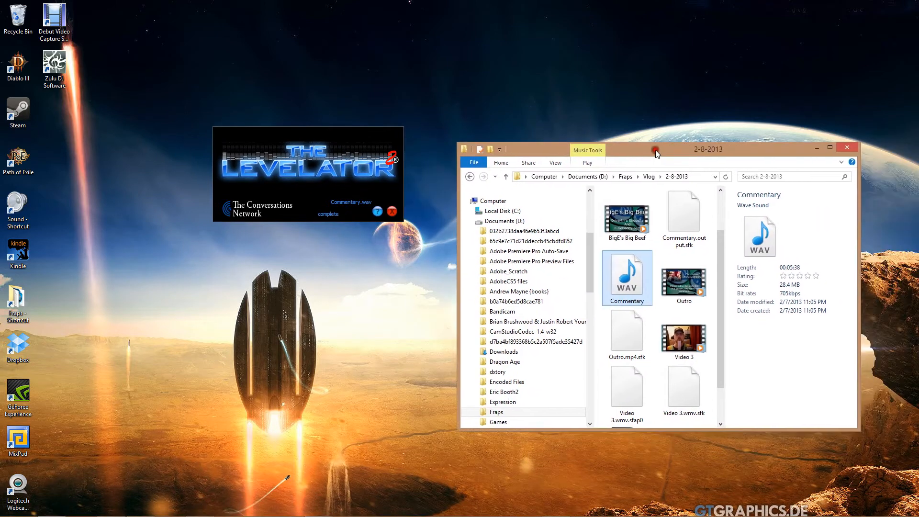
mouse_move(628, 276)
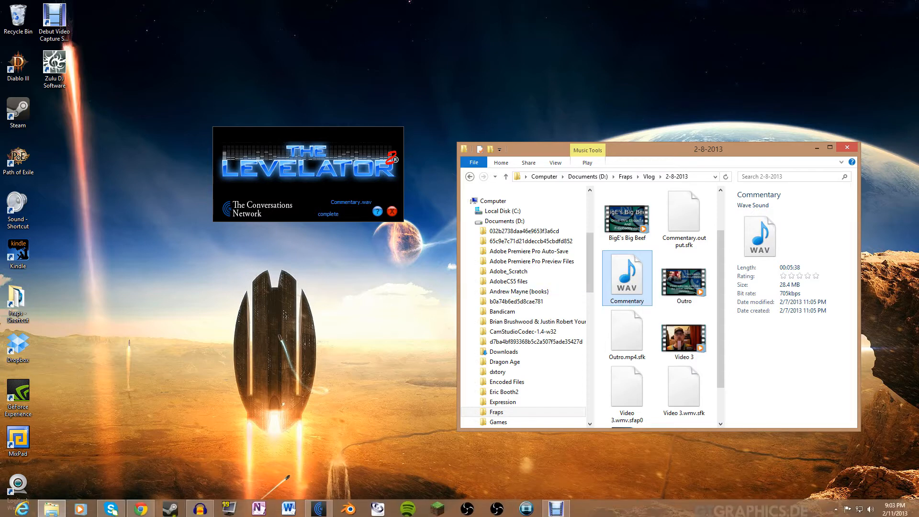
- Open the 2-8-2013 folder to list Commentary.output beside the original Commentary
double_click(627, 278)
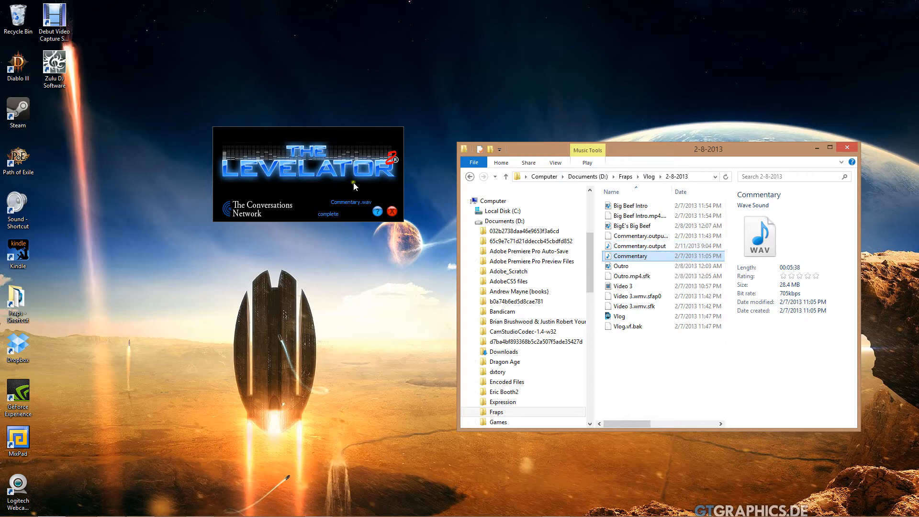
mouse_move(391, 200)
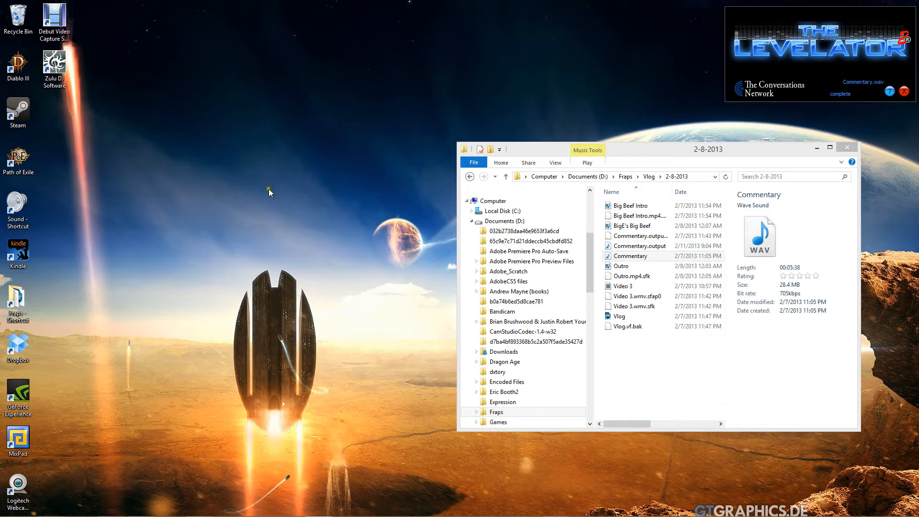
- Open the Commentary recording from File Explorer in Audacity
double_click(632, 255)
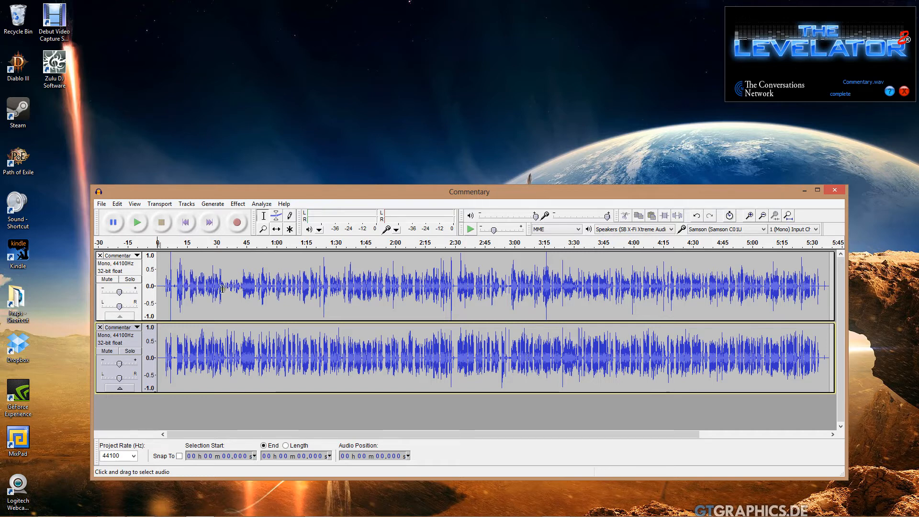
mouse_move(248, 291)
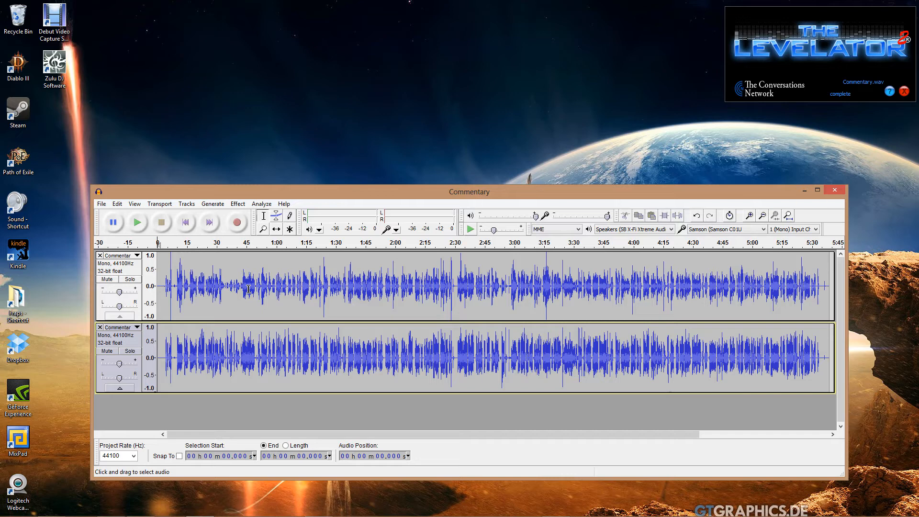
mouse_move(221, 289)
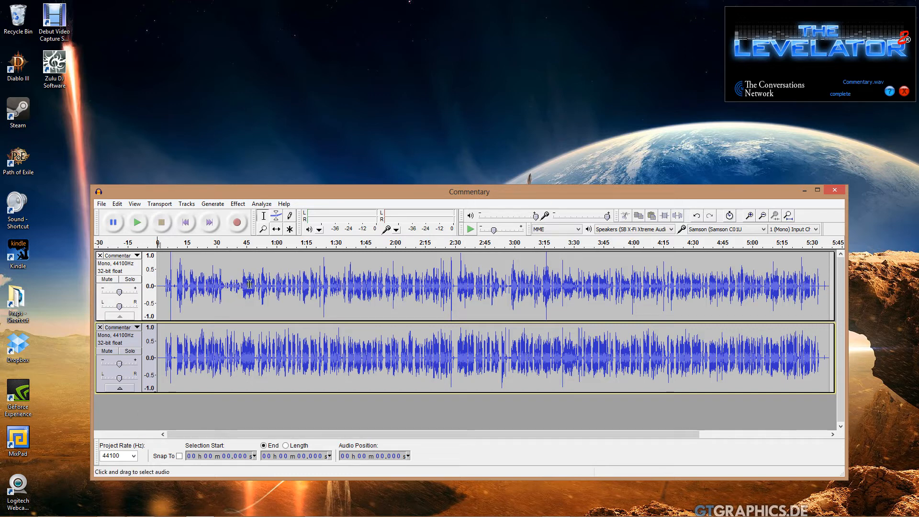
mouse_move(210, 287)
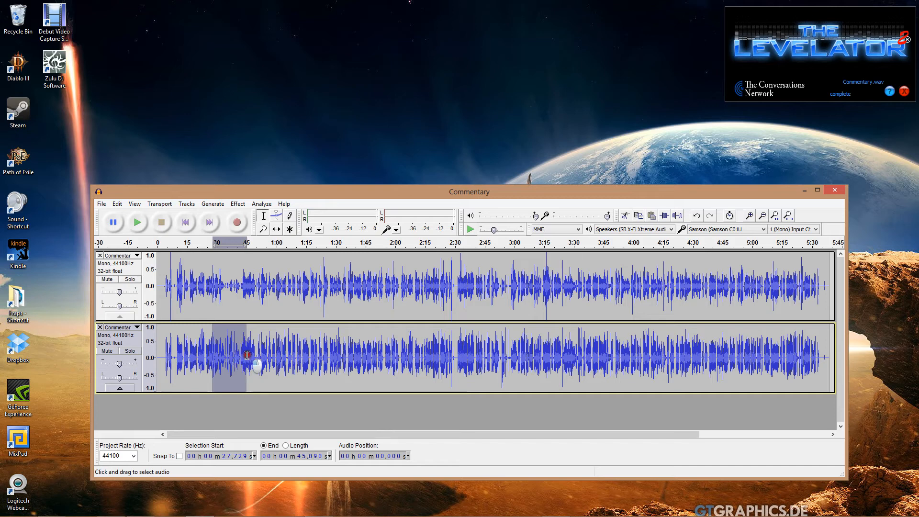
- Select roughly 0:28 to 0:45 on the lower levelled Commentary track
drag(246, 357, 376, 416)
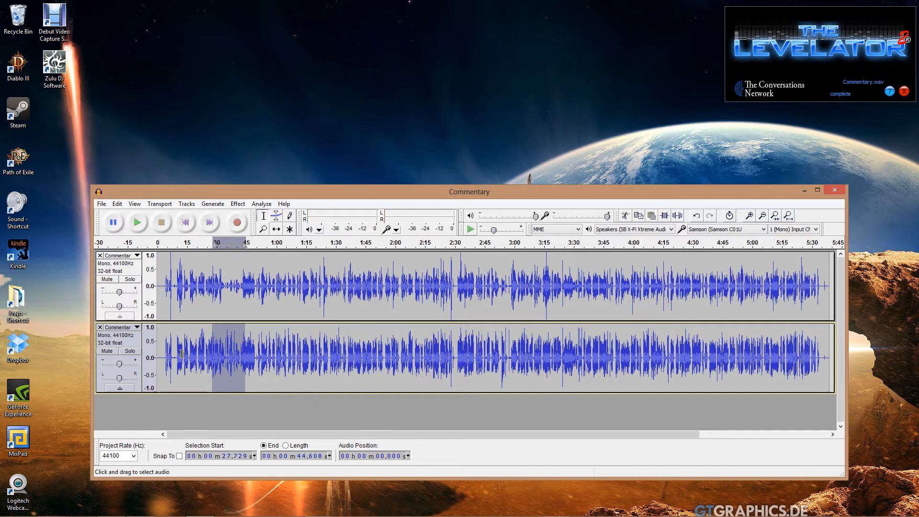
mouse_move(489, 356)
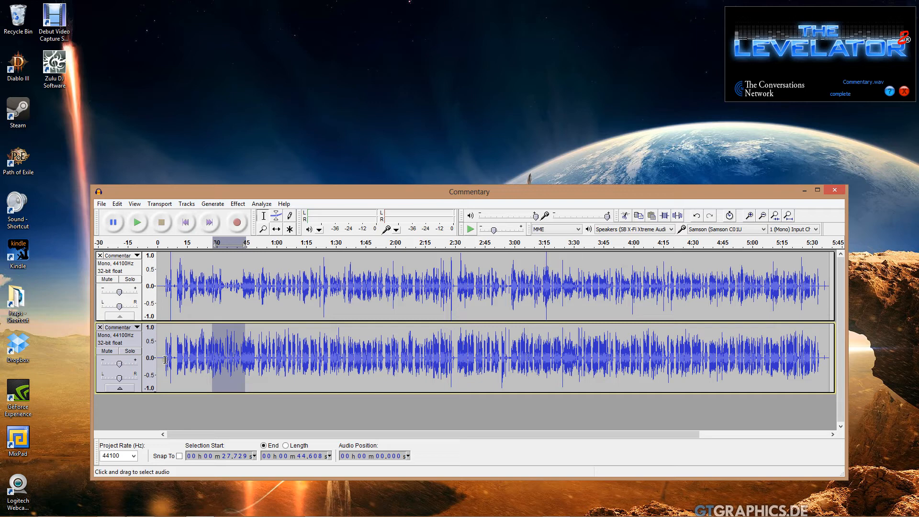
mouse_move(260, 342)
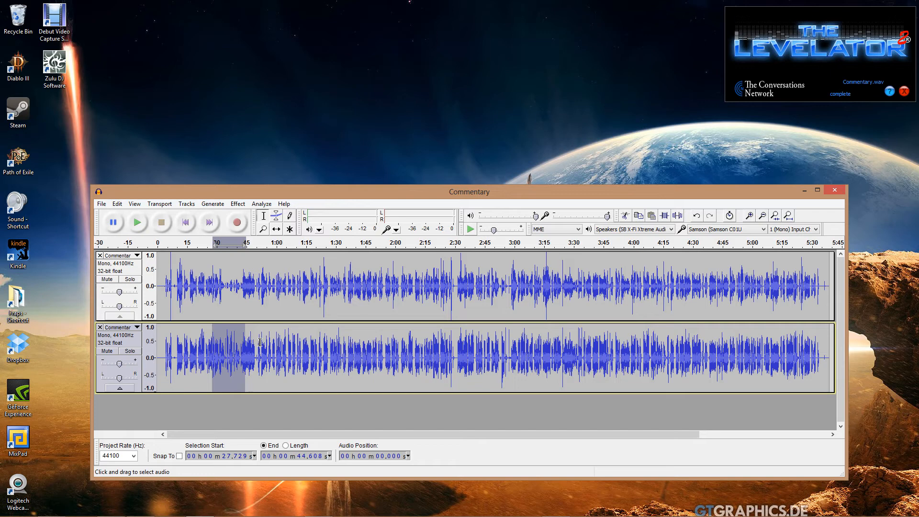